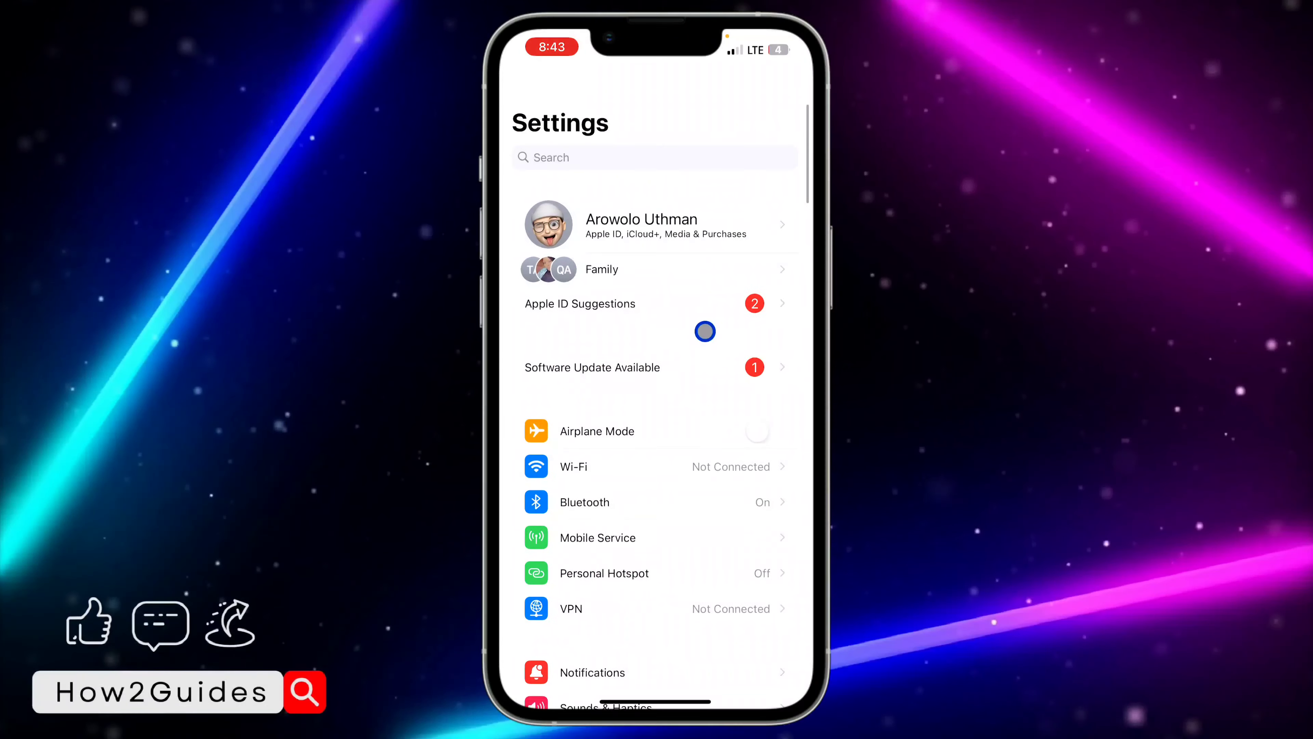
# Browse the Settings list and activate the Settings search field
pyautogui.scroll(-3)
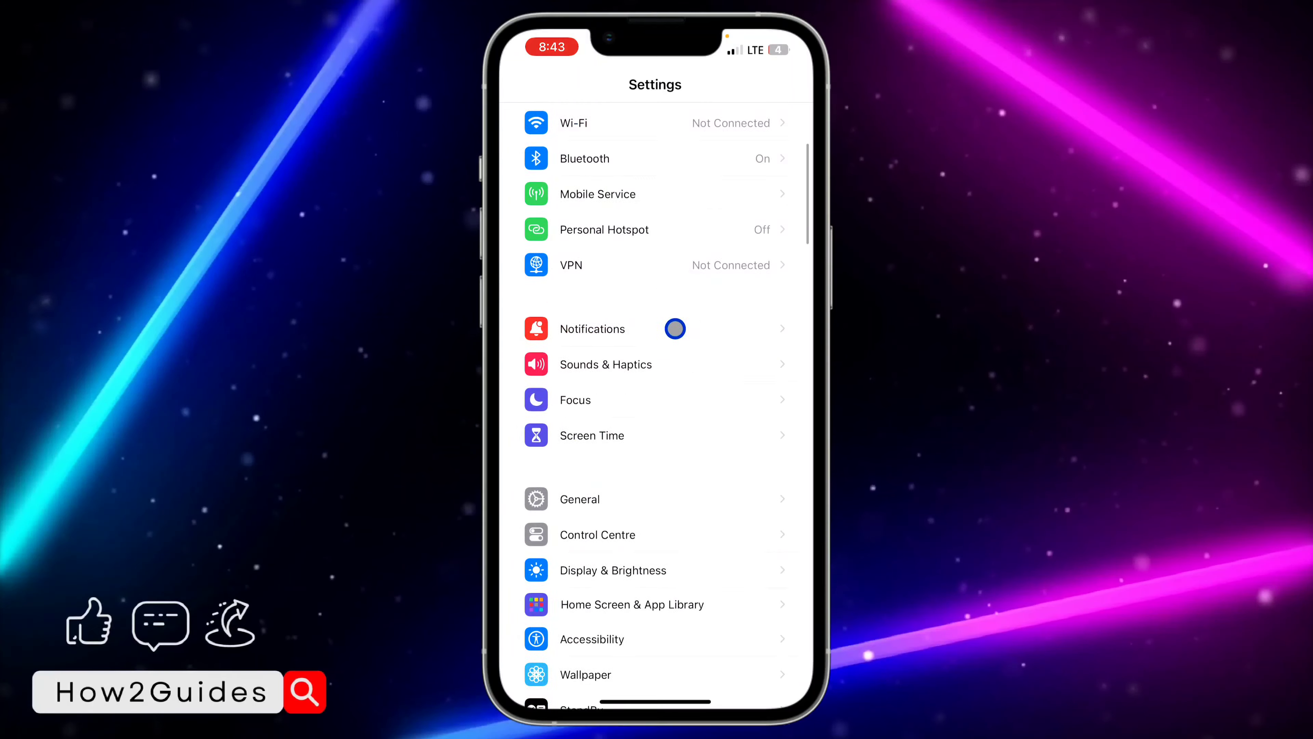
pyautogui.scroll(-3)
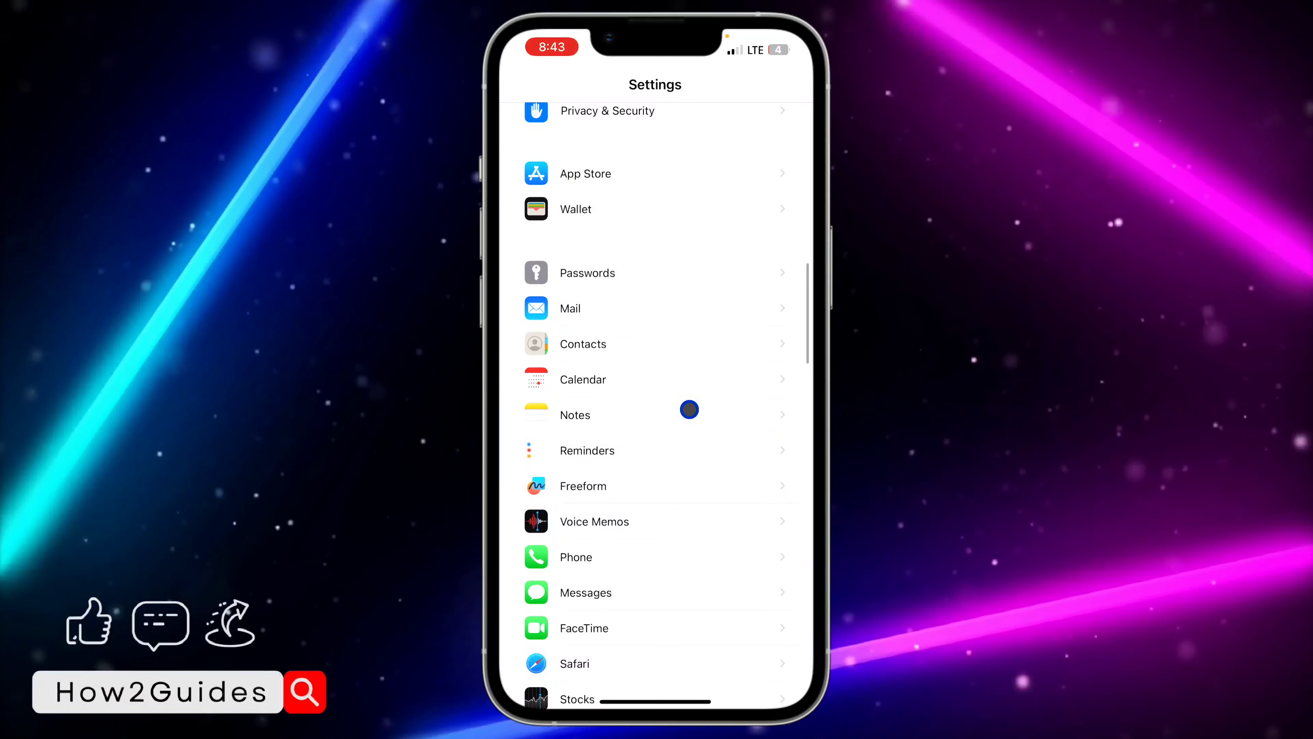
pyautogui.scroll(-3)
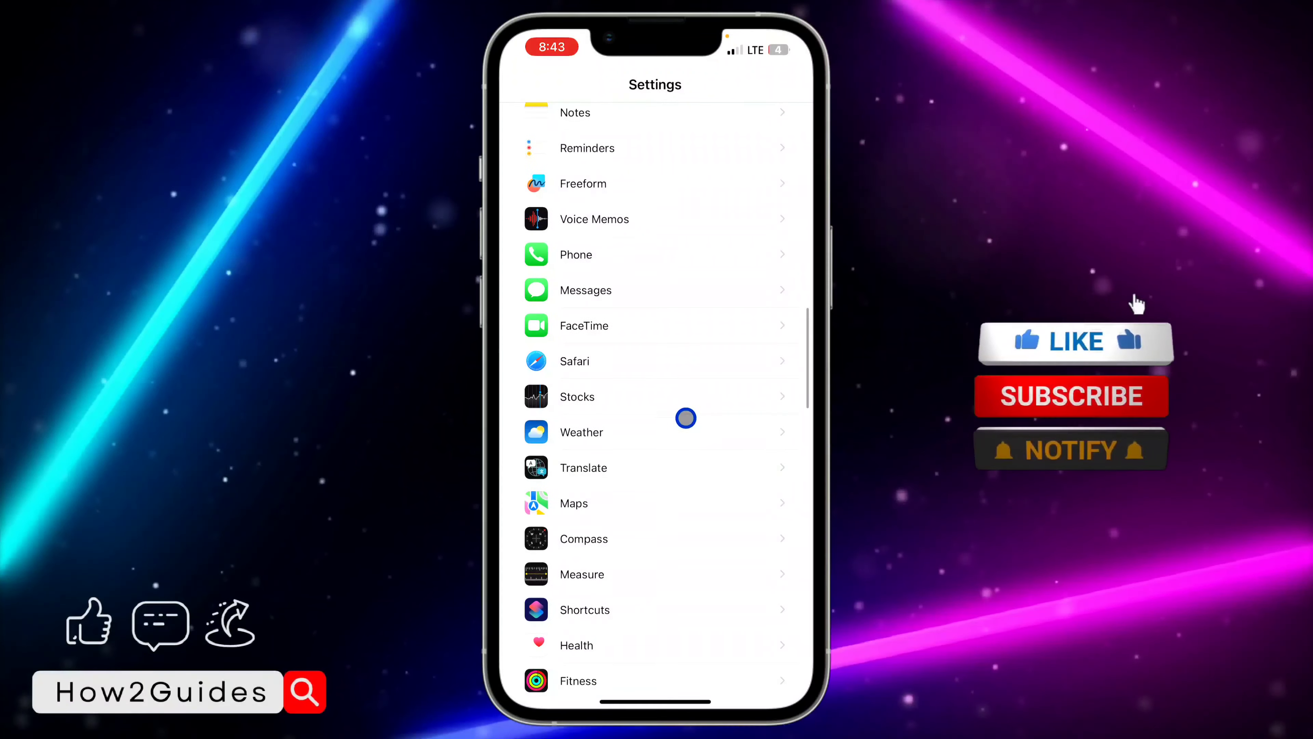
pyautogui.click(1075, 341)
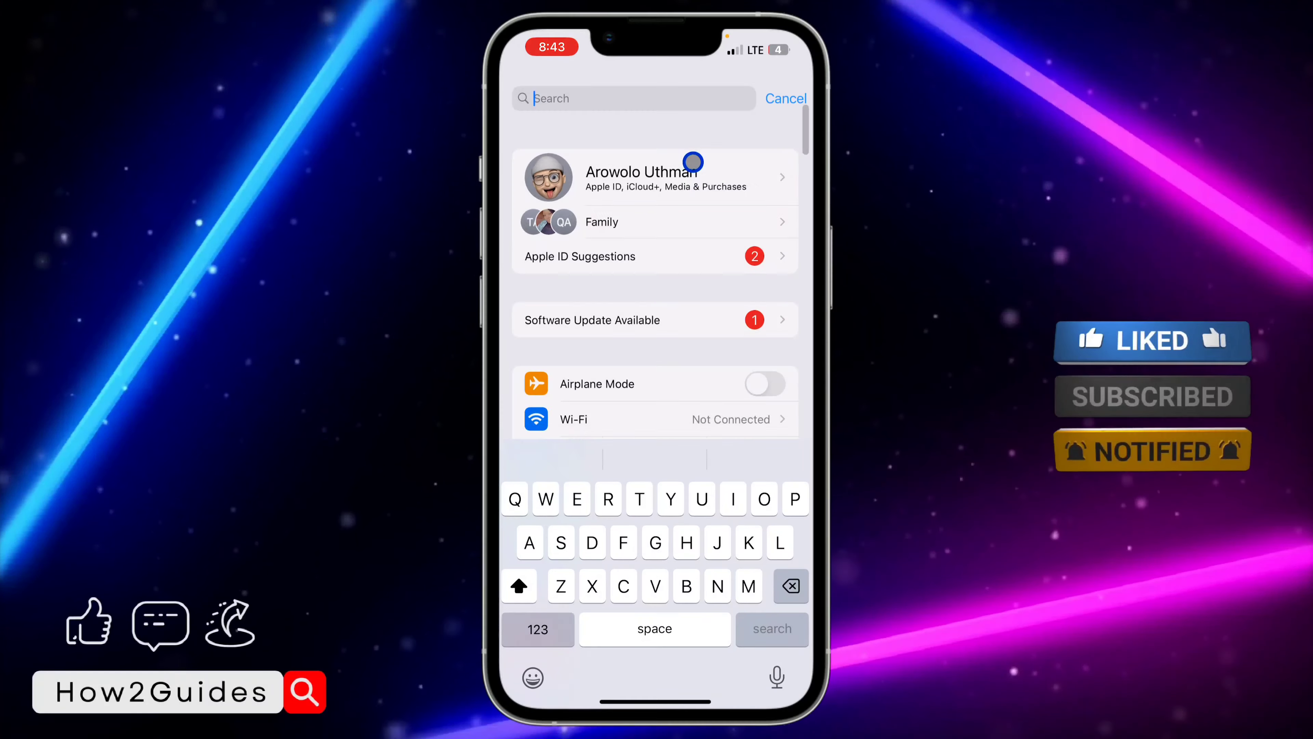
# Search 'Saf' and open Safari's settings, reaching the Search Engine list with Google checked
pyautogui.write('Saf')
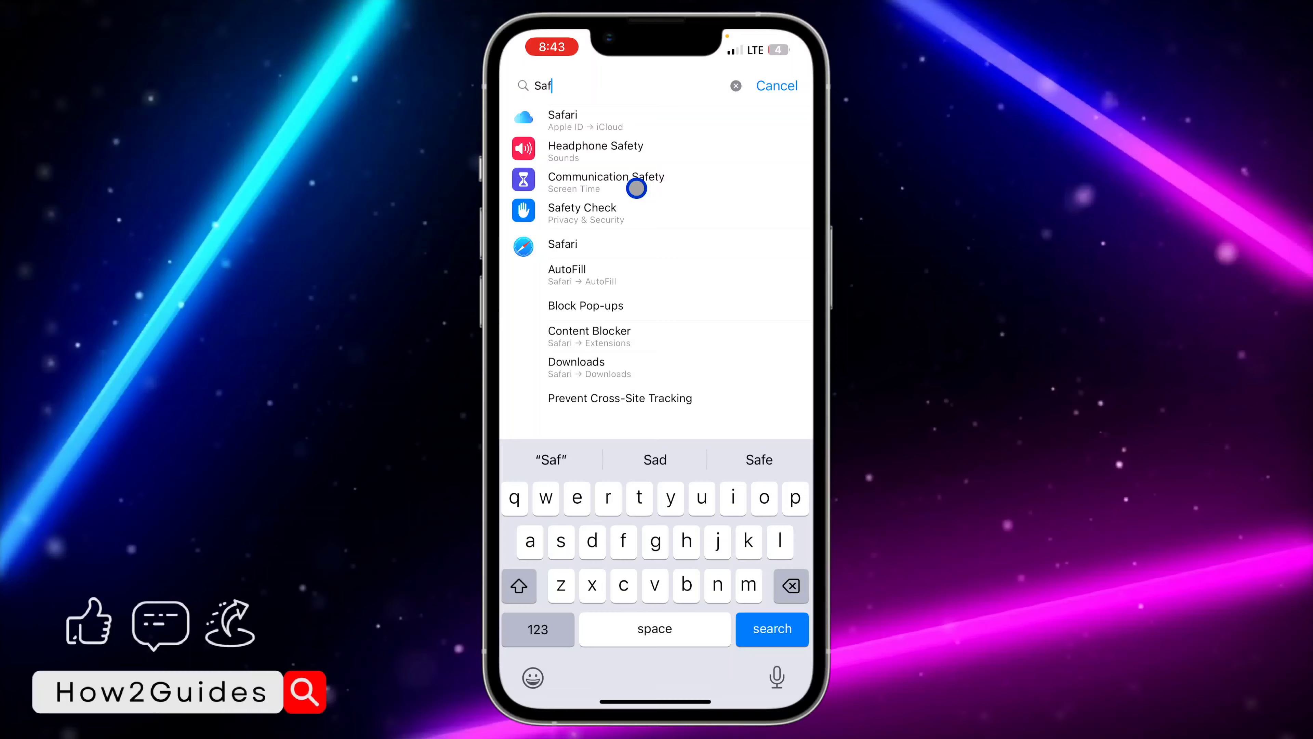
pyautogui.click(563, 243)
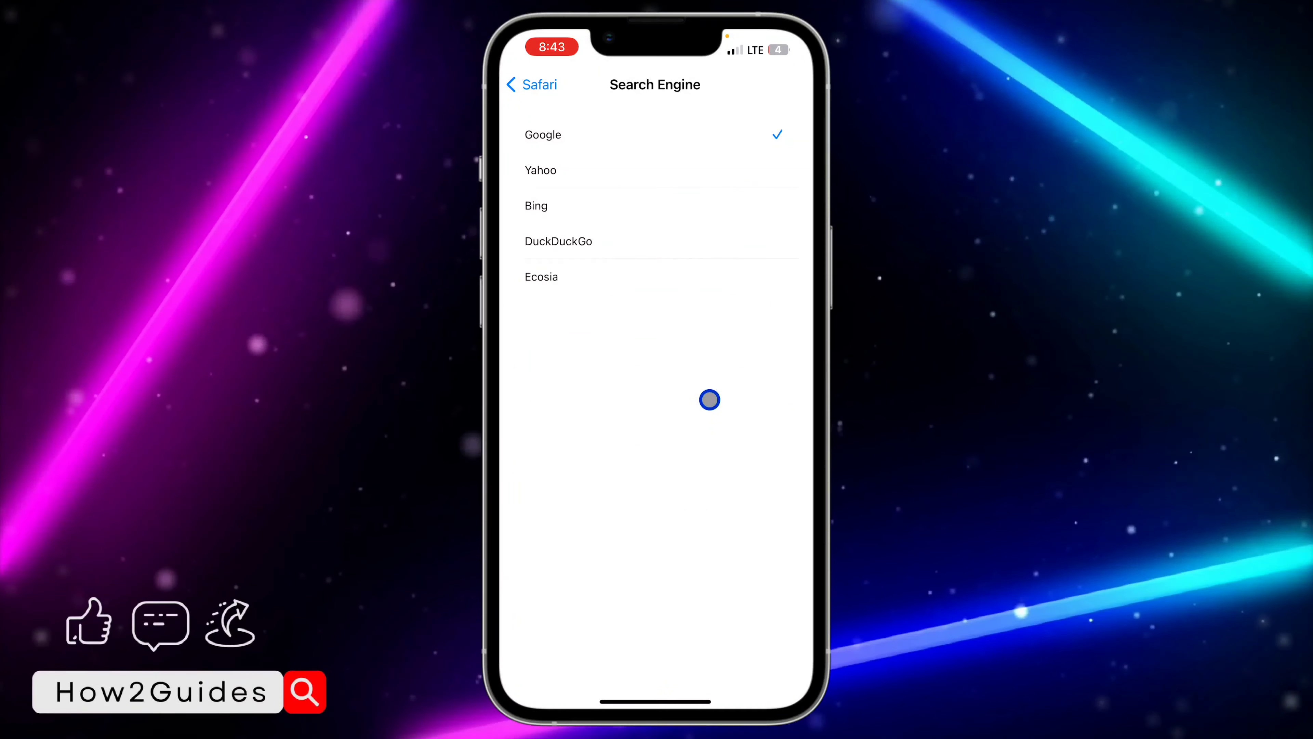
pyautogui.moveTo(717, 358)
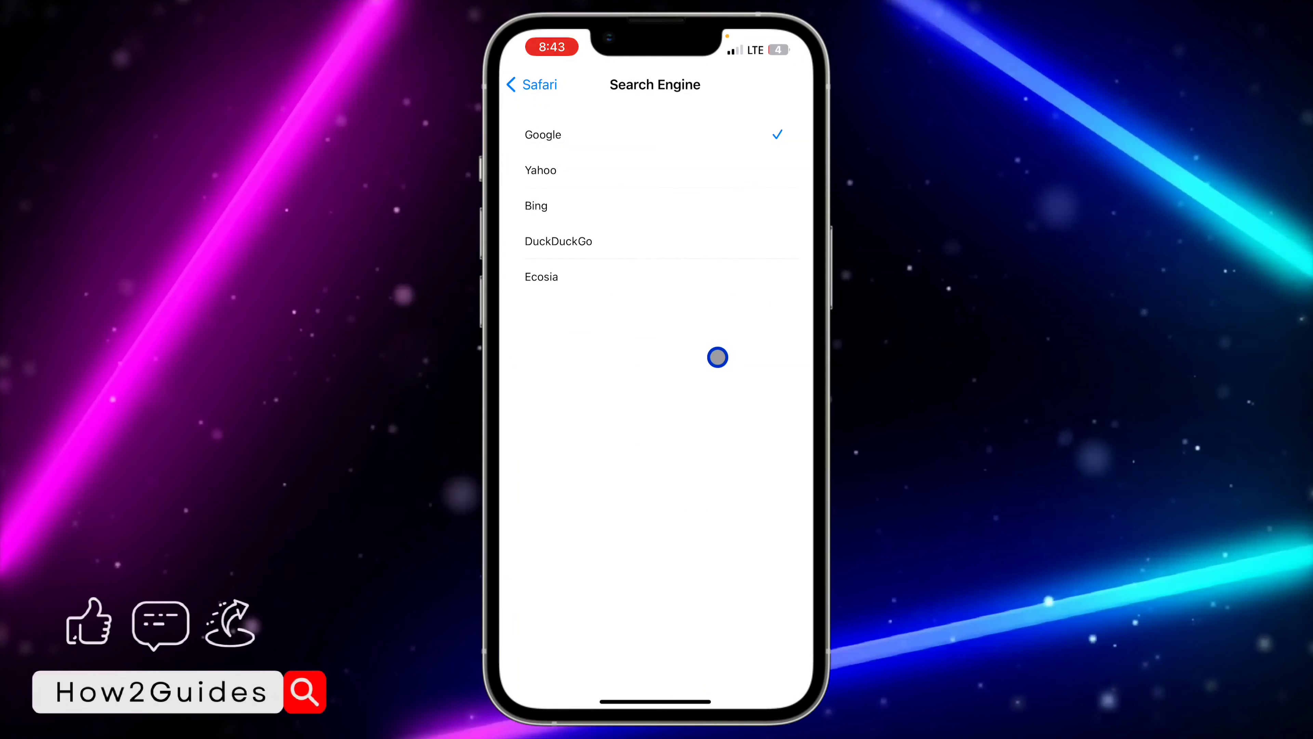
pyautogui.moveTo(664, 223)
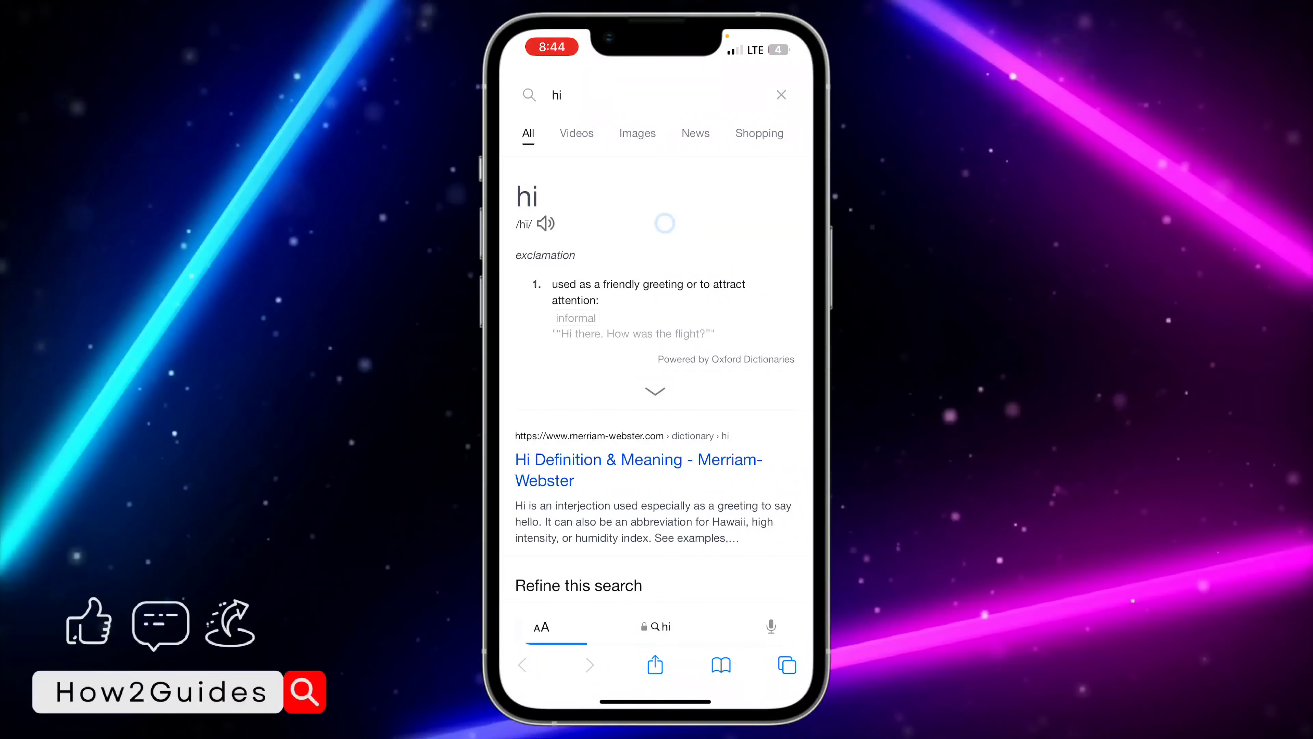
# Scroll through Safari's search results for 'hi' from the current engine
pyautogui.scroll(-3)
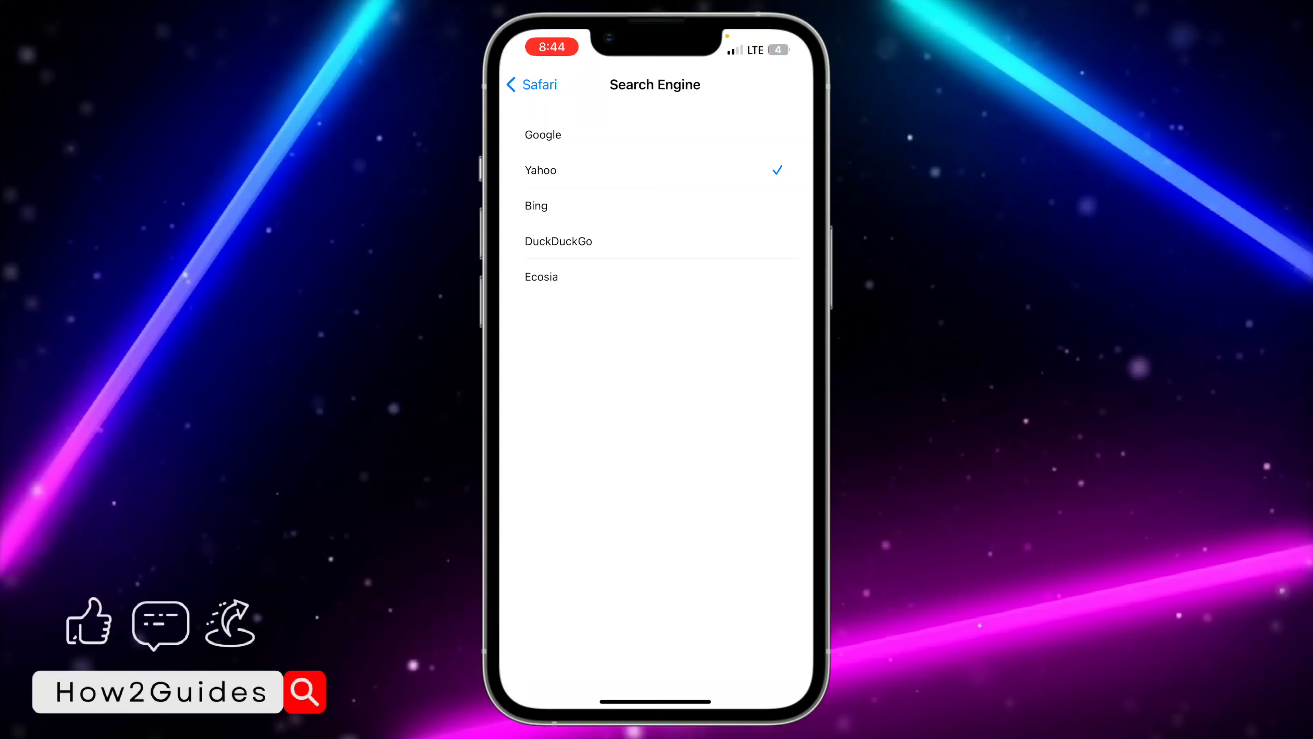
# Check Yahoo as Safari's search engine and return to the Home Screen
pyautogui.click(542, 135)
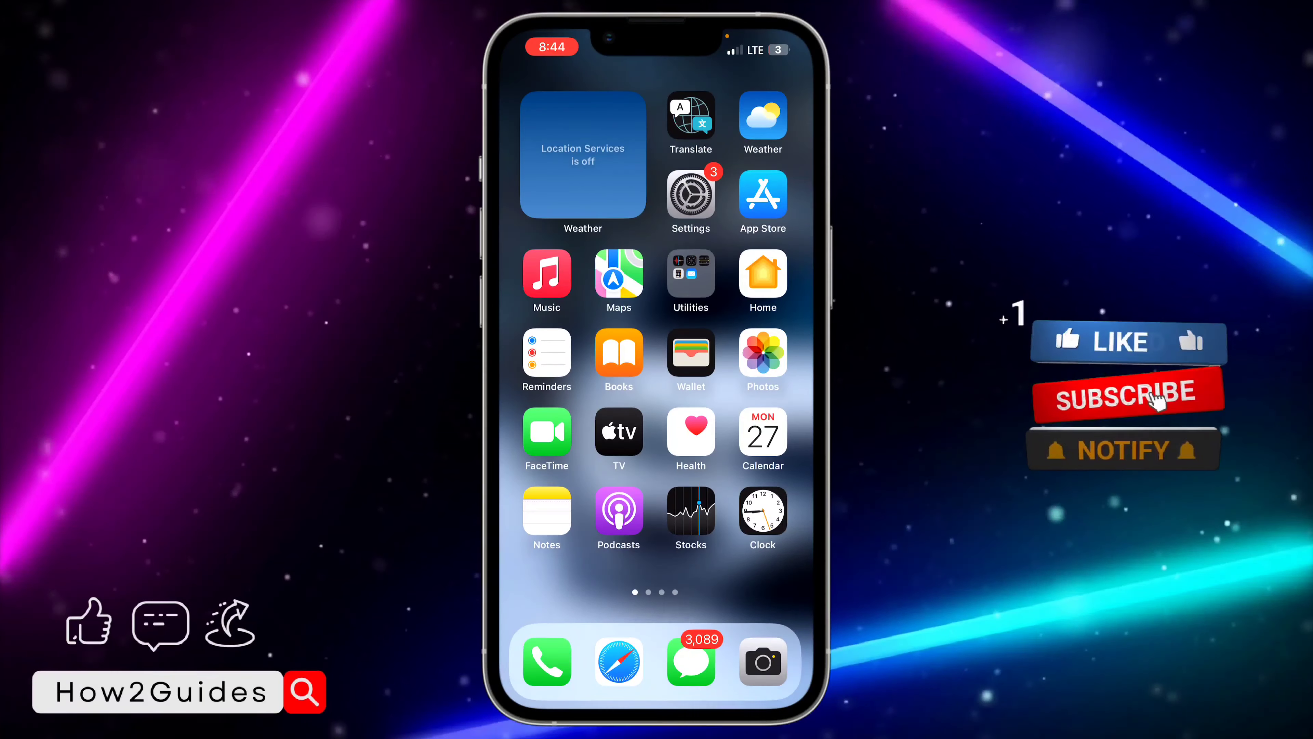
pyautogui.click(1126, 395)
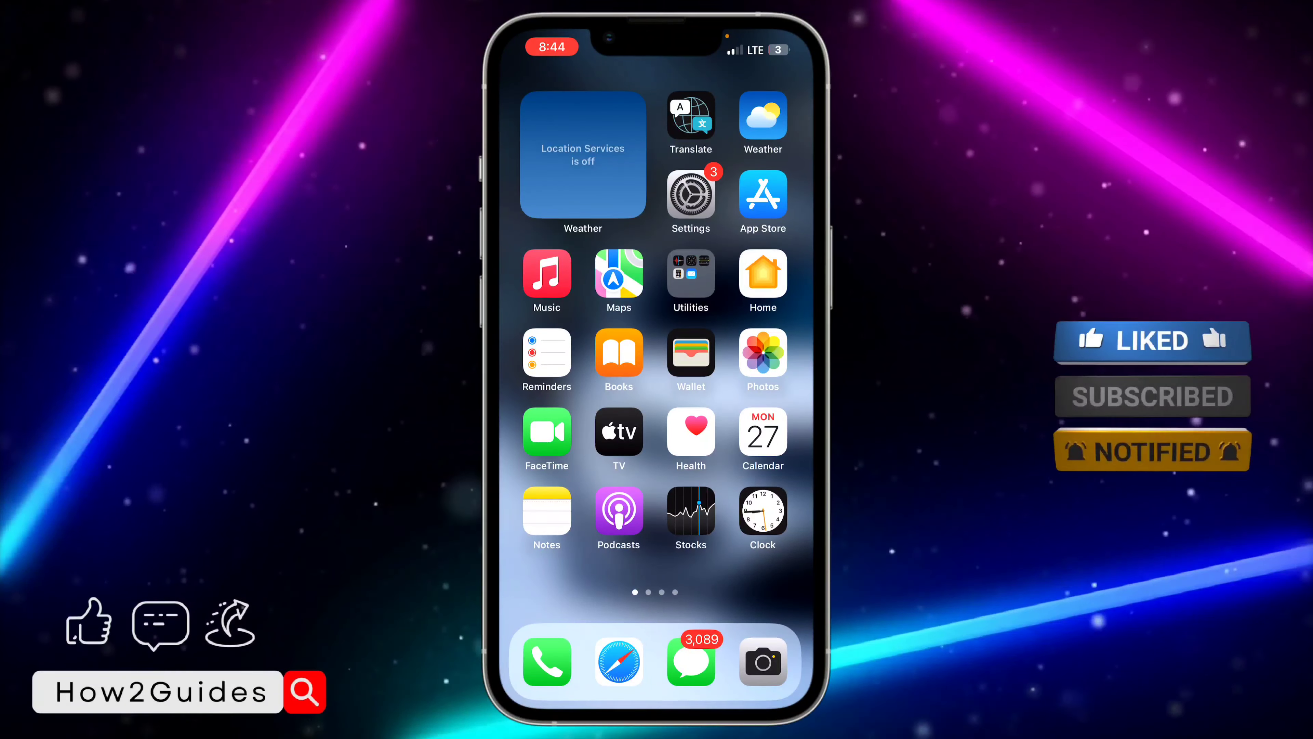